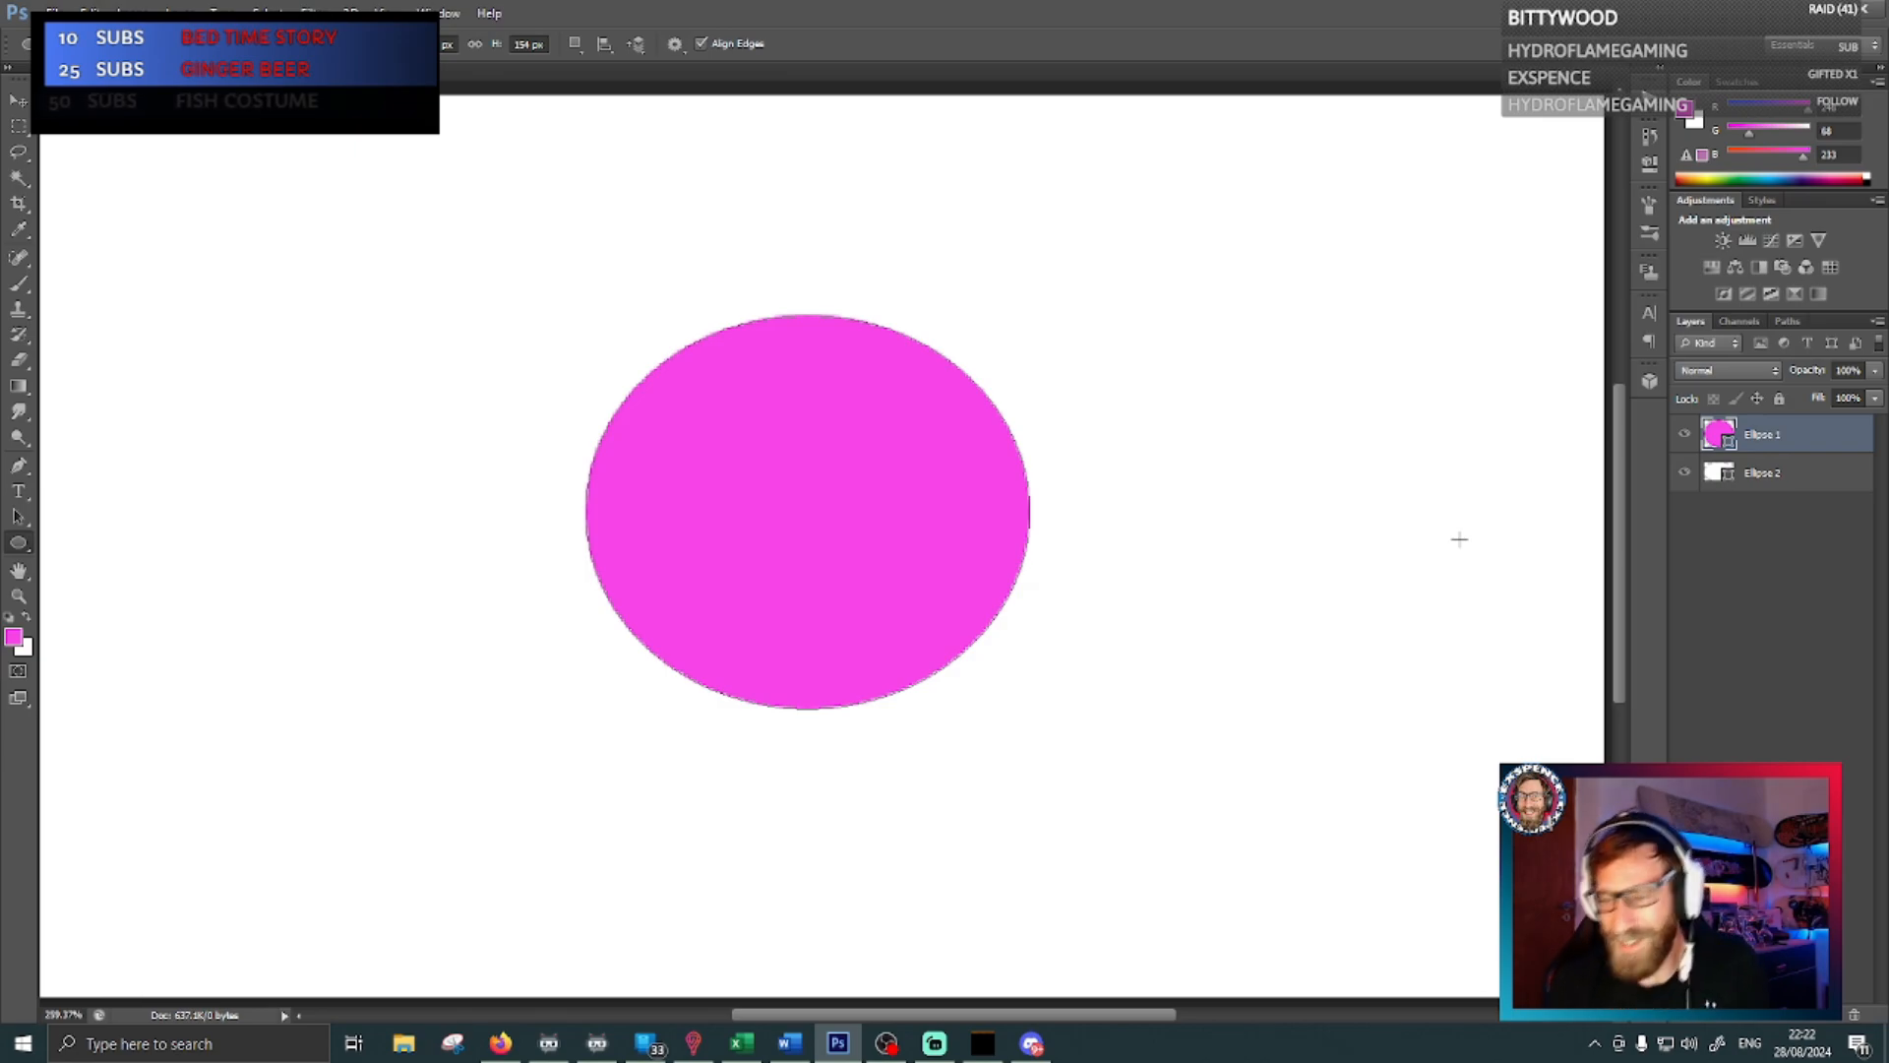
mouse_move(1310, 676)
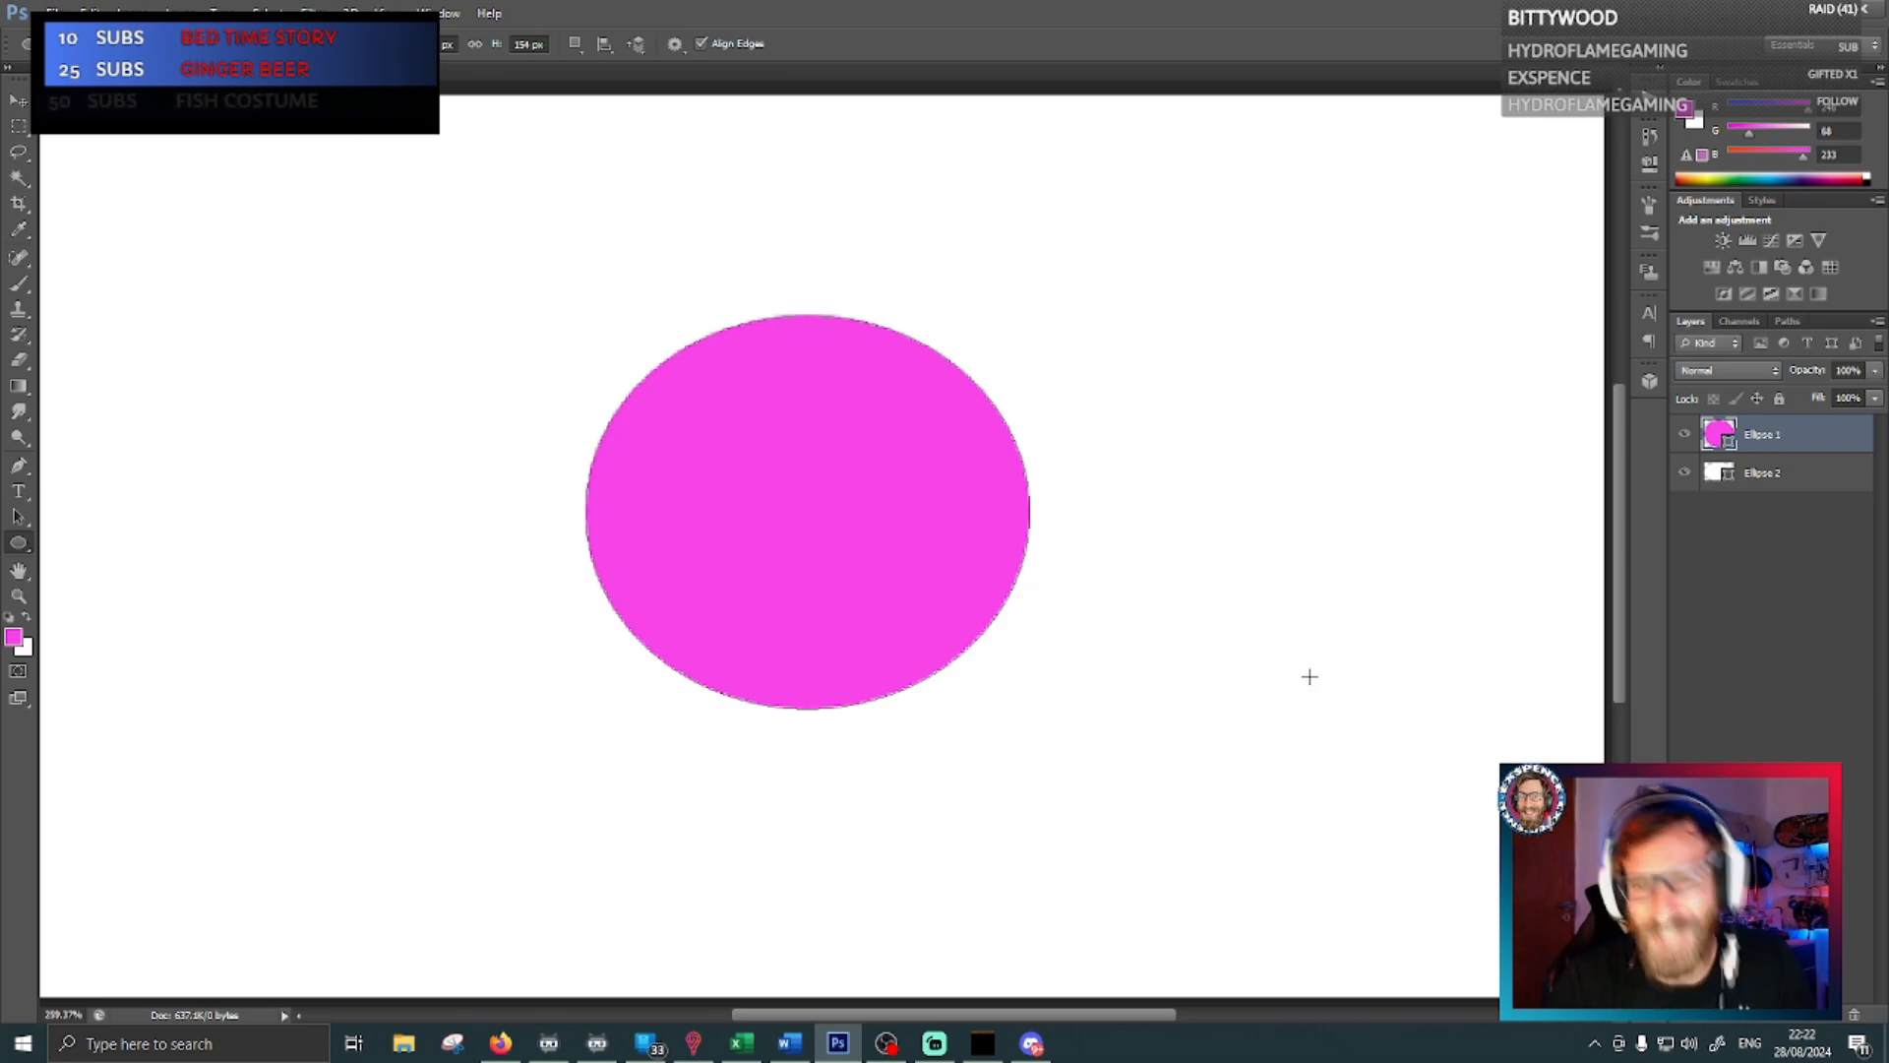